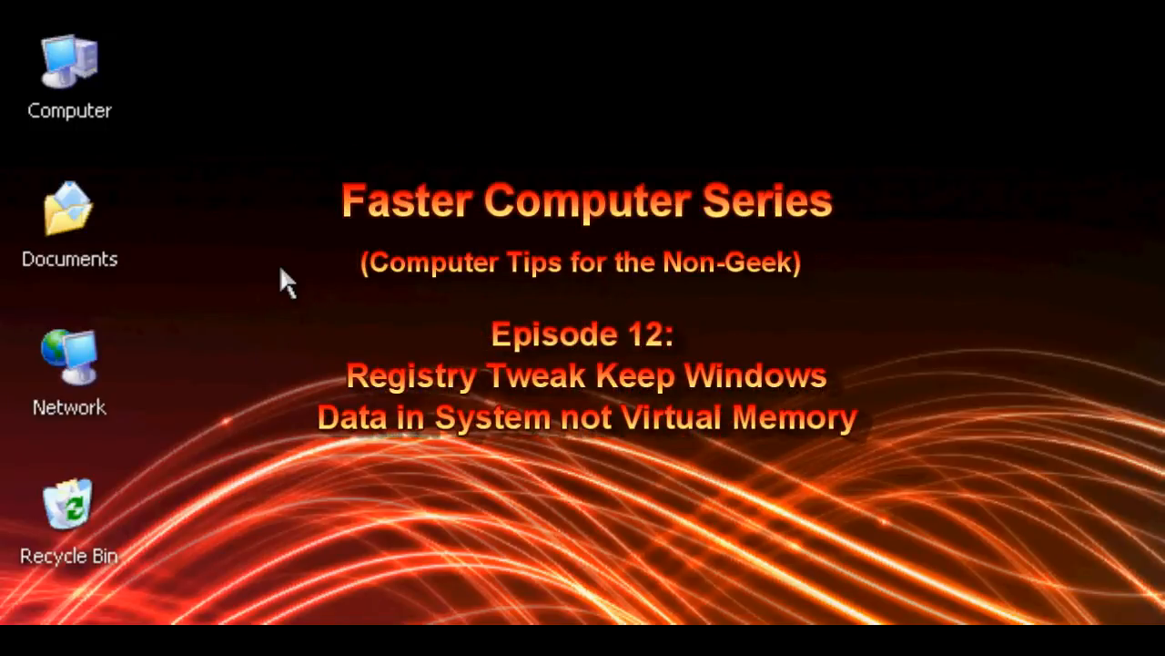
pyautogui.moveTo(433, 284)
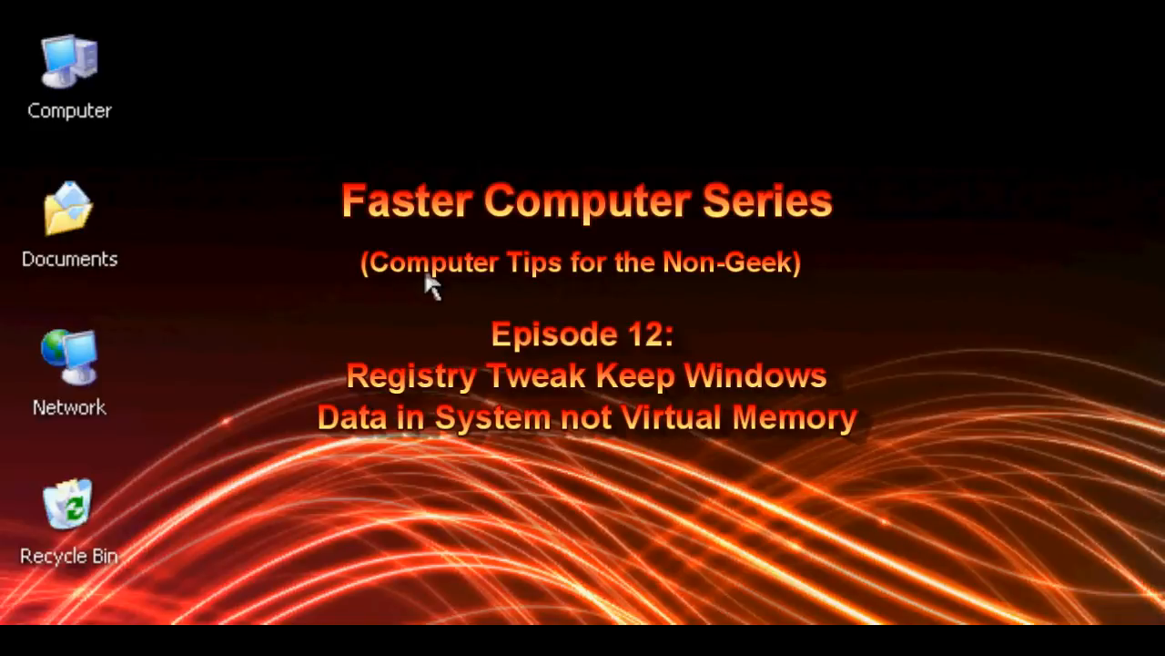
pyautogui.moveTo(446, 290)
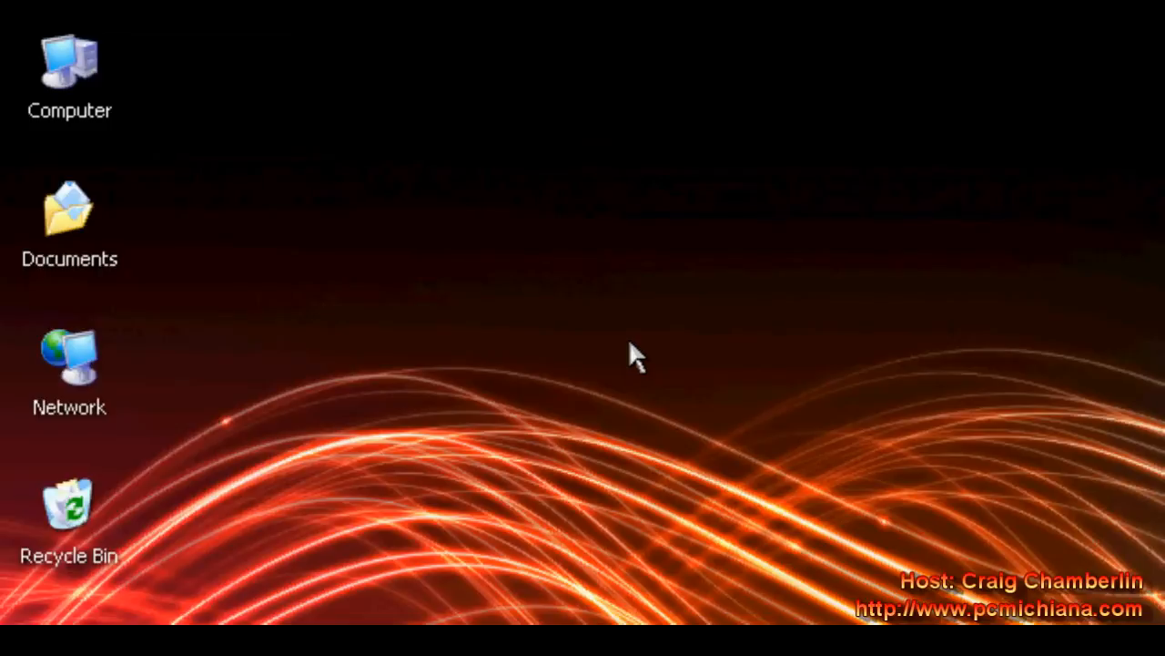
pyautogui.moveTo(496, 255)
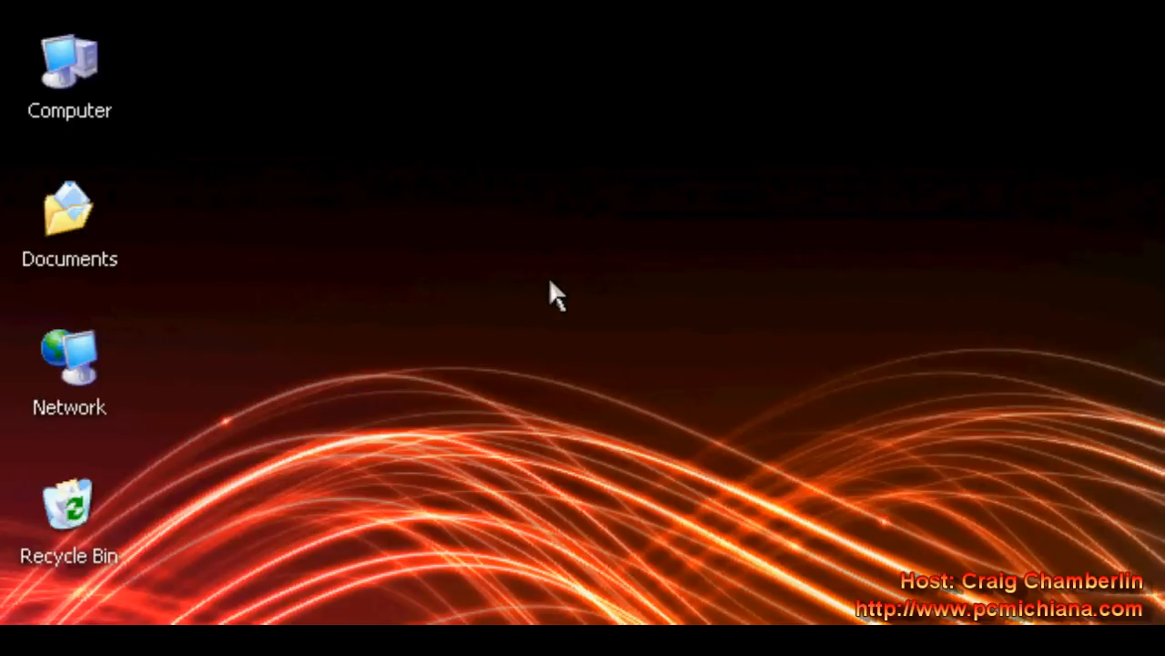
pyautogui.moveTo(596, 324)
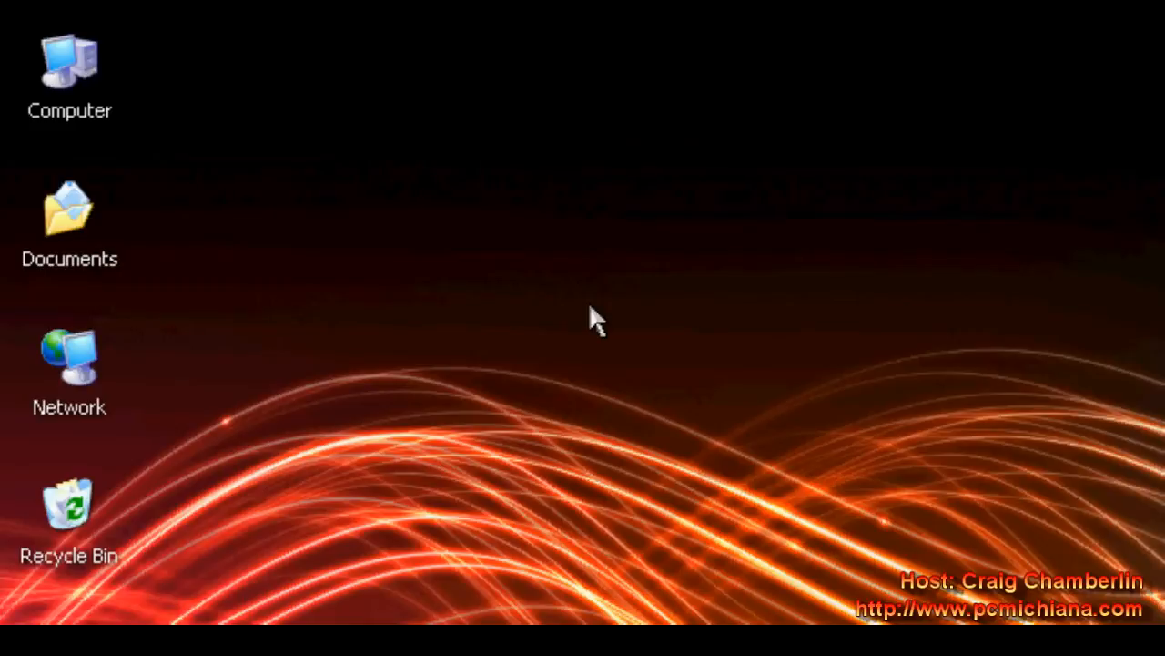
pyautogui.moveTo(323, 141)
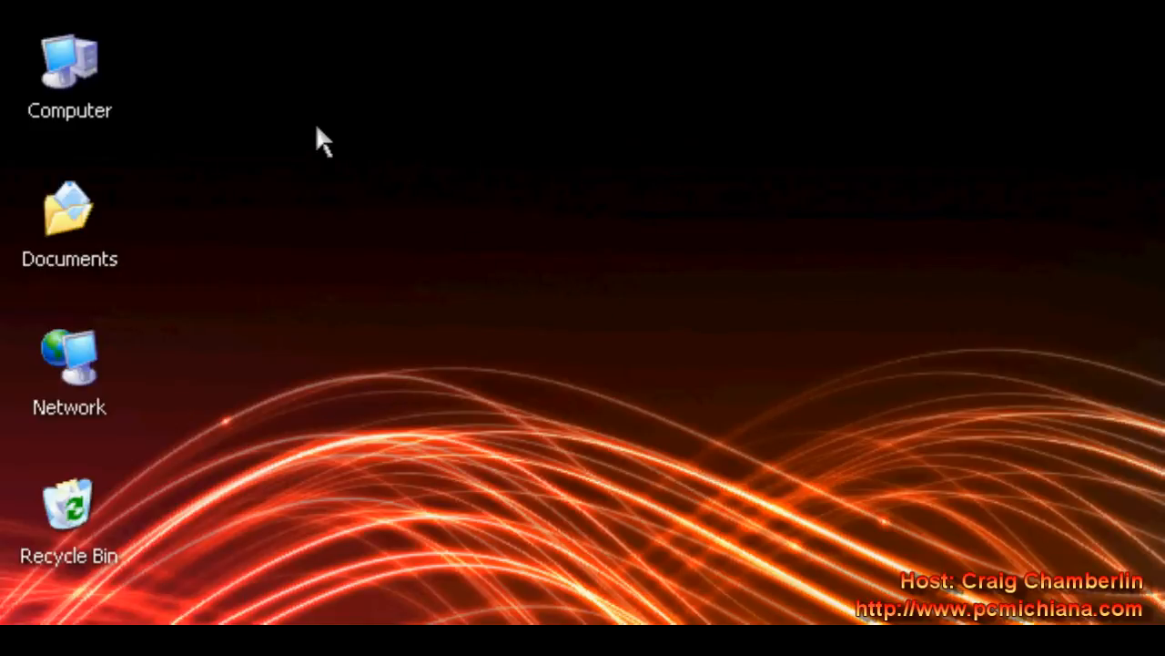
pyautogui.moveTo(203, 329)
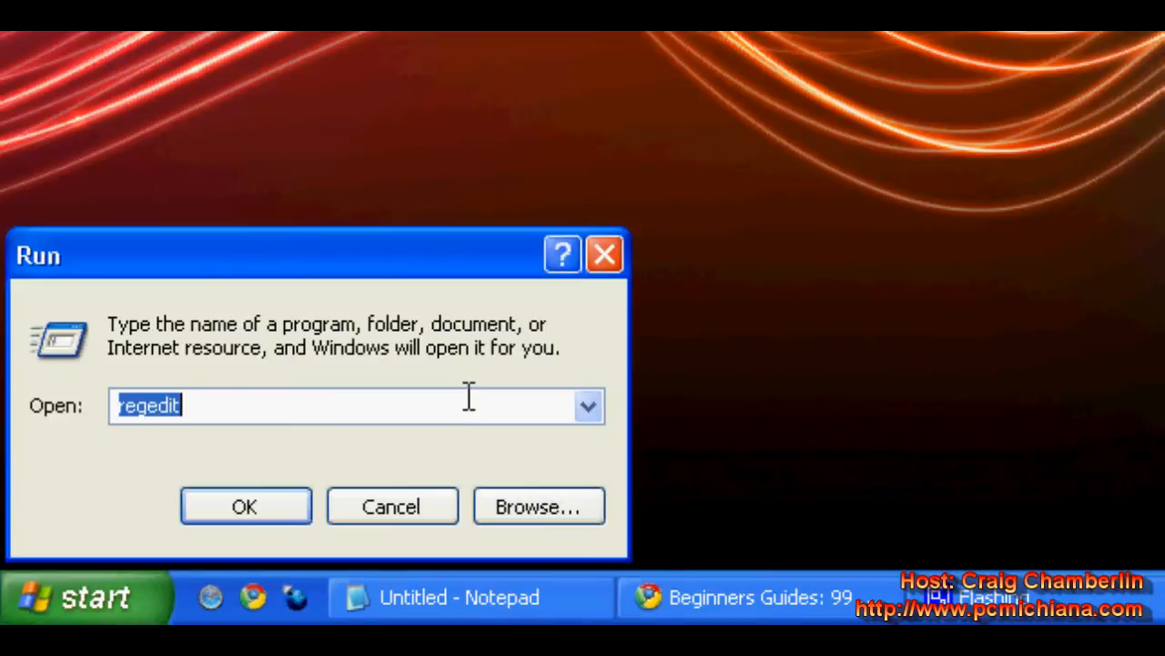
# Launch the Registry Editor by running regedit from the Run box.
pyautogui.write('regedr')
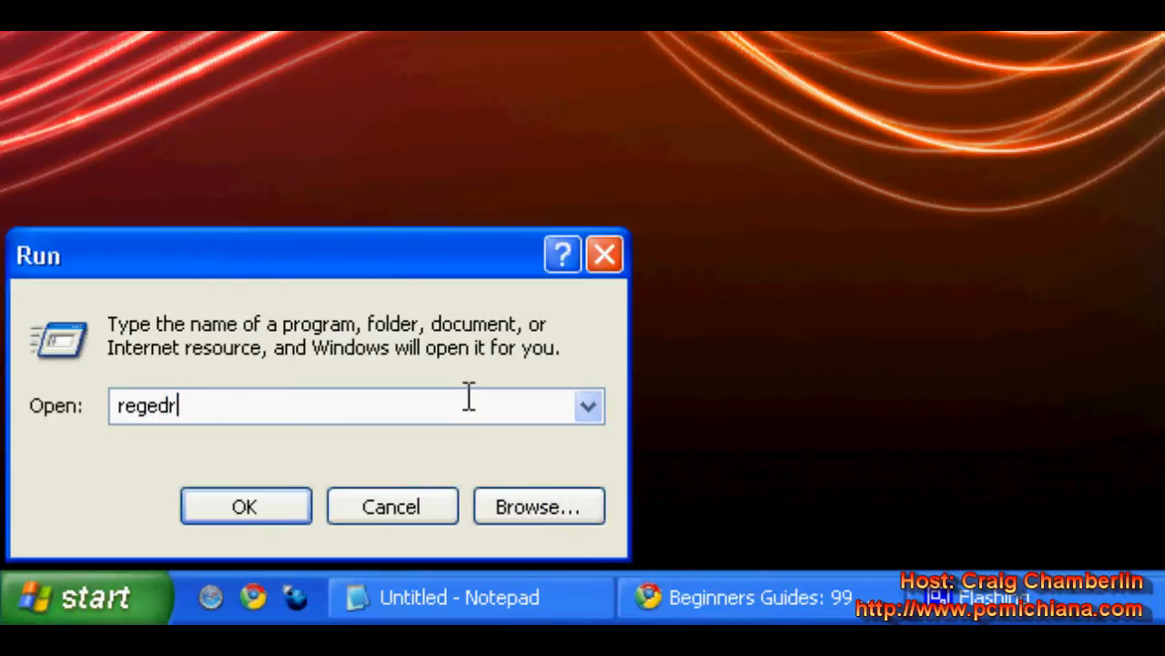
pyautogui.click(245, 505)
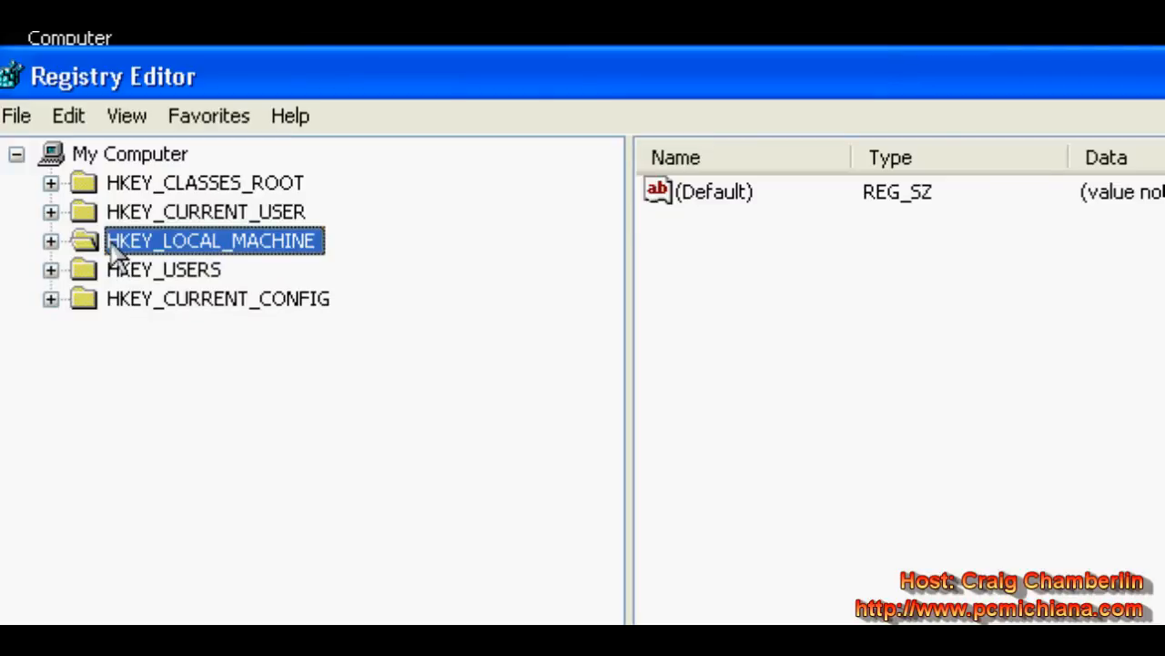
pyautogui.moveTo(81, 264)
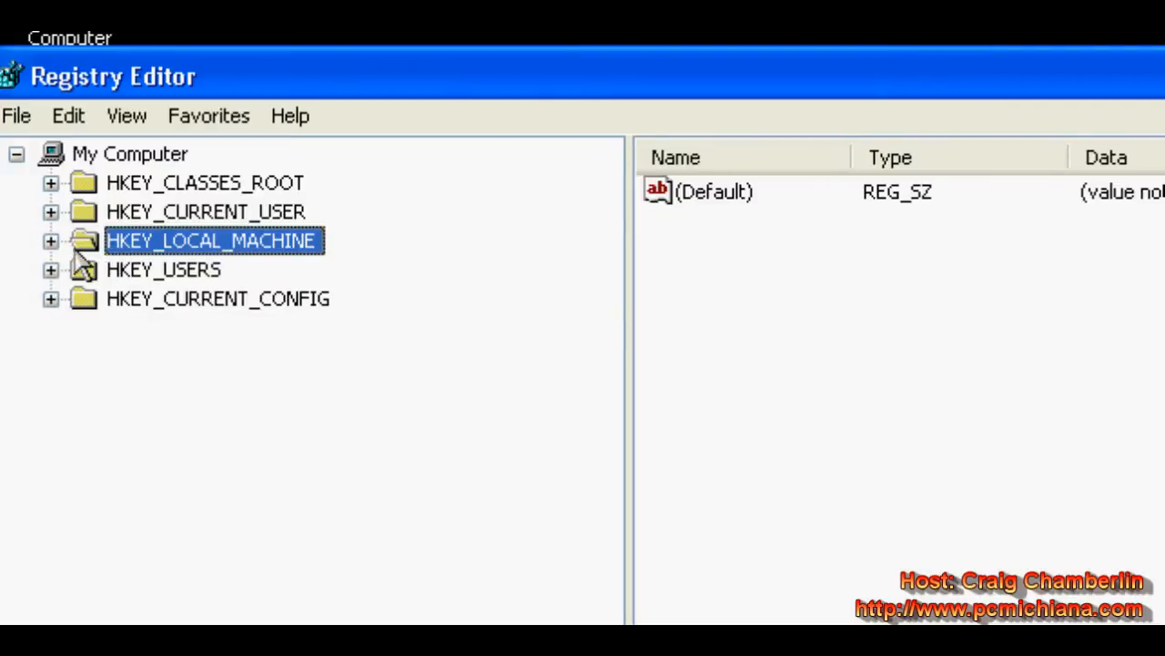
# Expand HKEY_LOCAL_MACHINE, SYSTEM and ControlSet001, scrolling down toward Control\Session Manager.
pyautogui.click(51, 241)
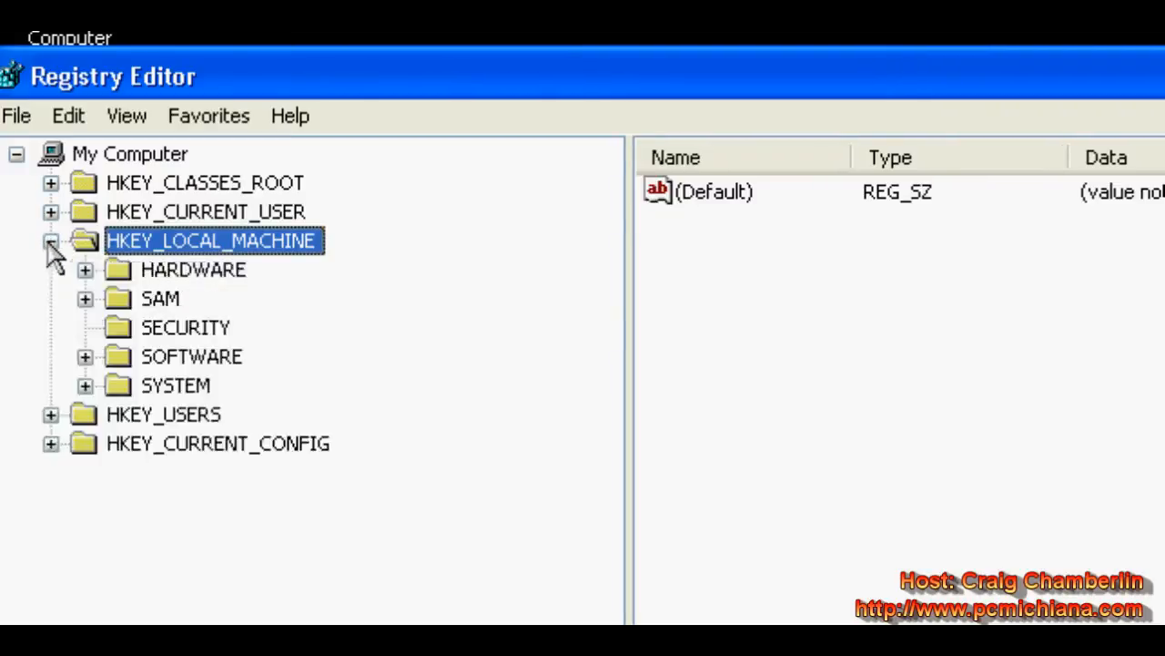
pyautogui.click(85, 384)
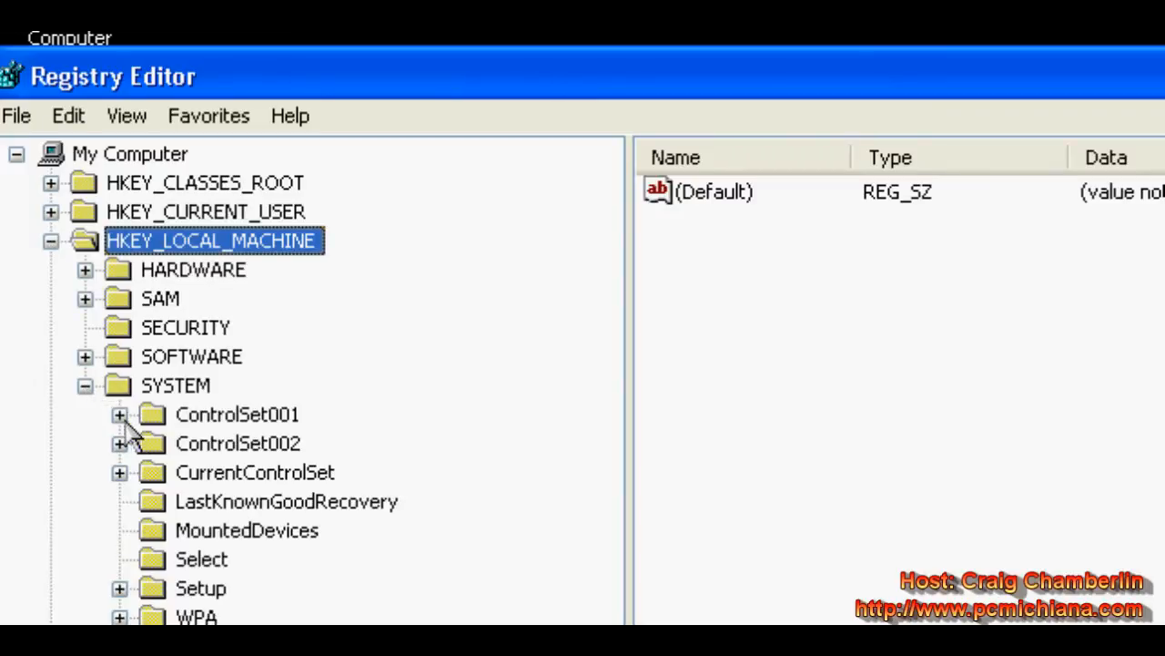
pyautogui.click(119, 414)
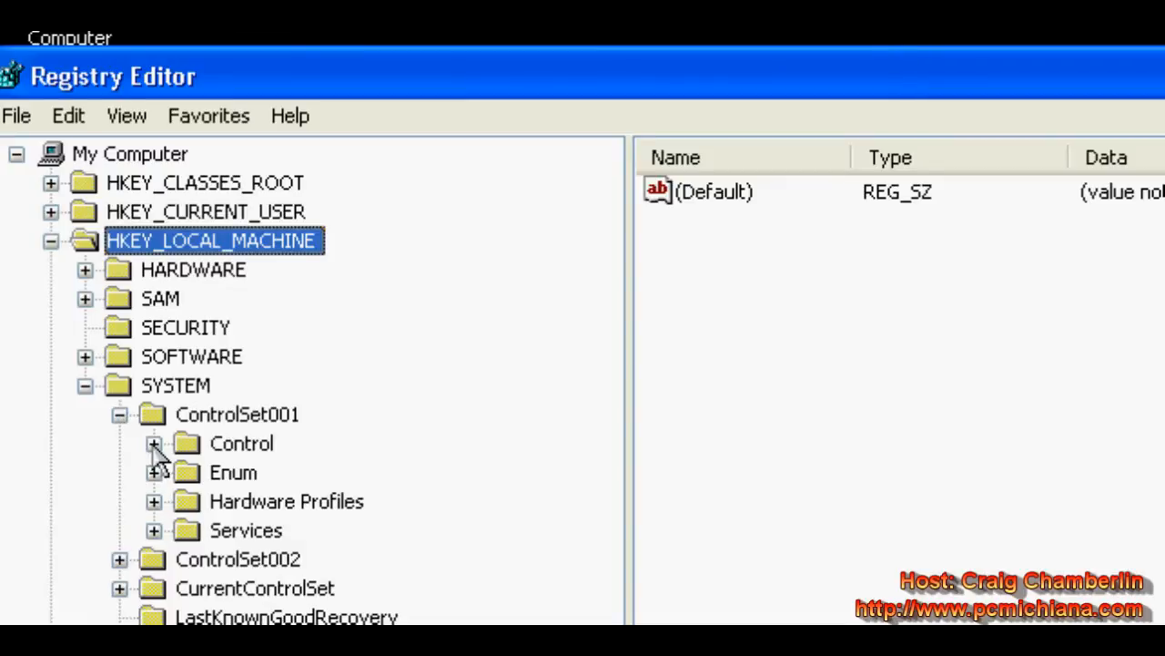
pyautogui.scroll(-3)
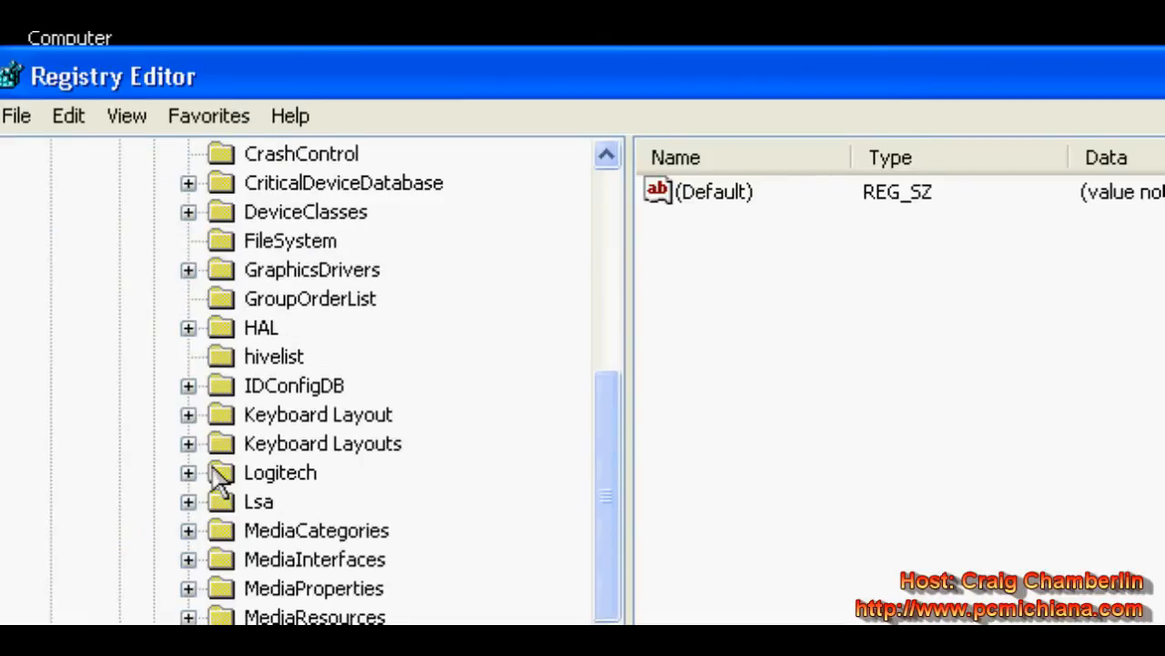
pyautogui.scroll(-3)
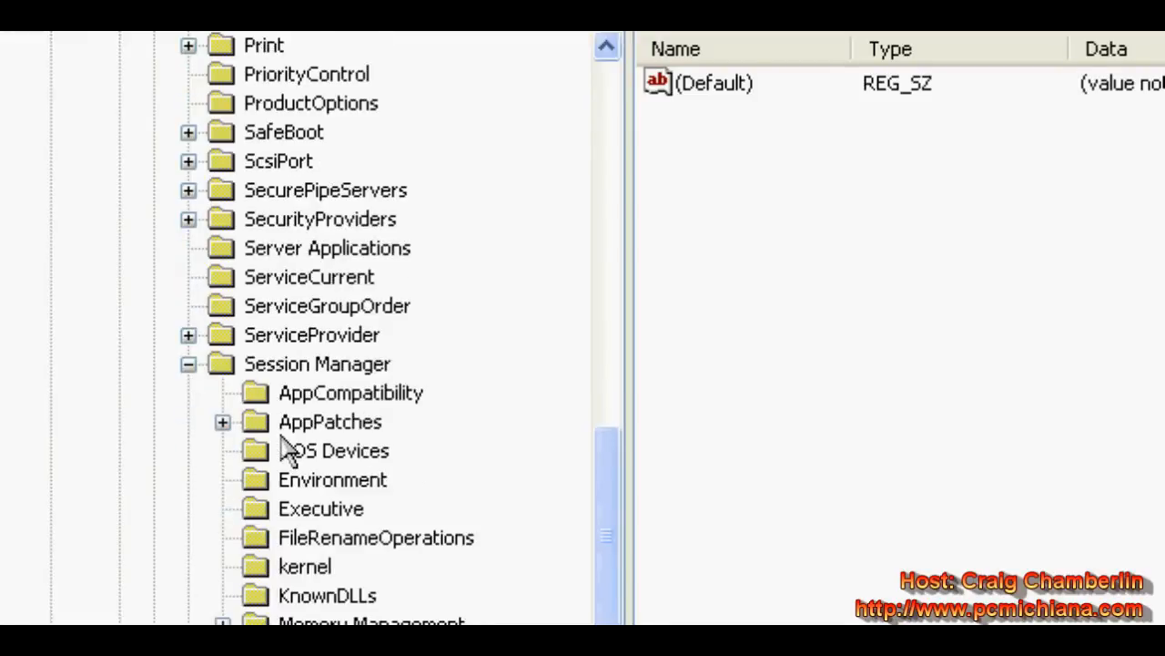
pyautogui.scroll(-3)
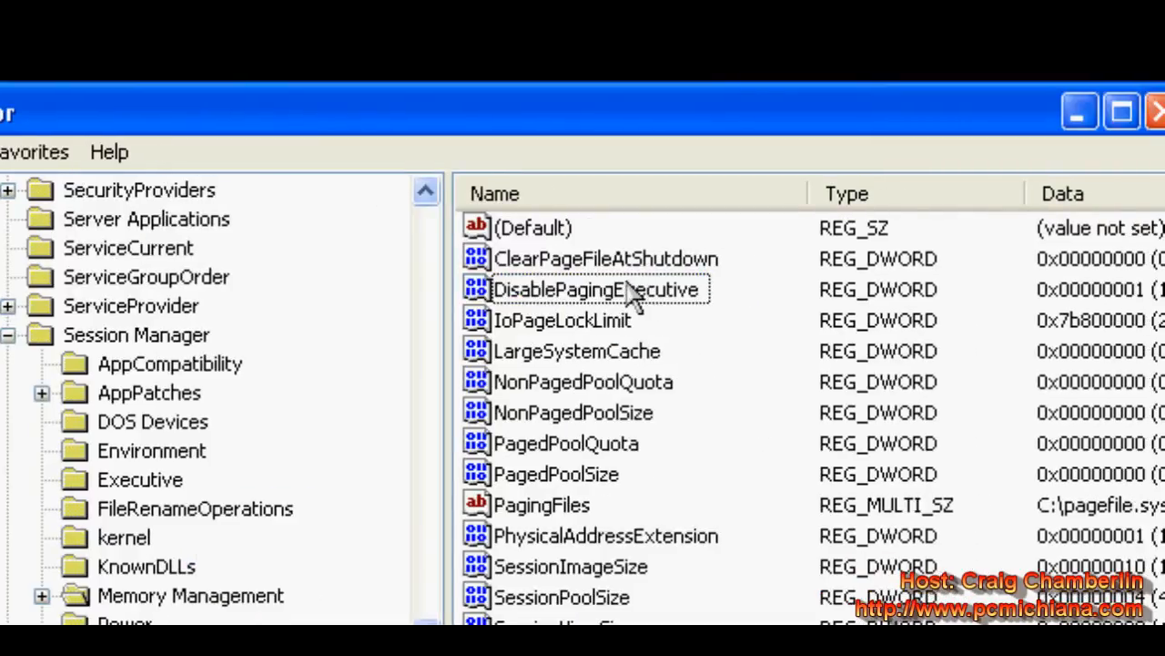
# Open the DisablePagingExecutive value in Memory Management to view its data.
pyautogui.doubleClick(596, 289)
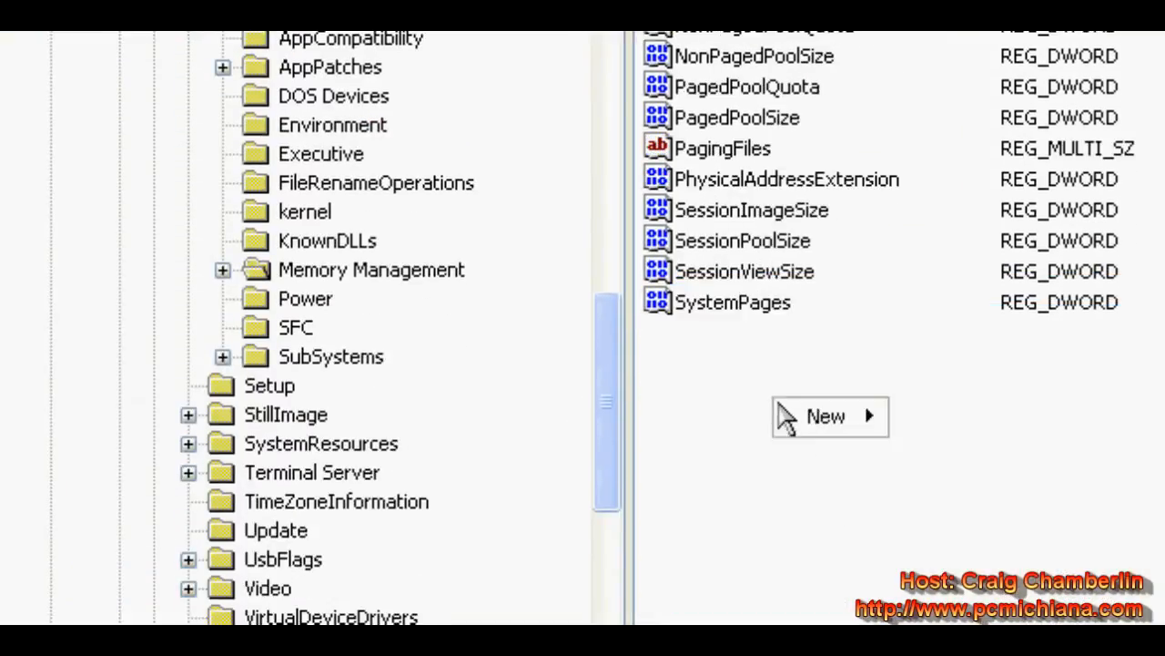
# Create a DWORD value named DisablePagingExecutive in Memory Management and open it for editing.
pyautogui.click(826, 416)
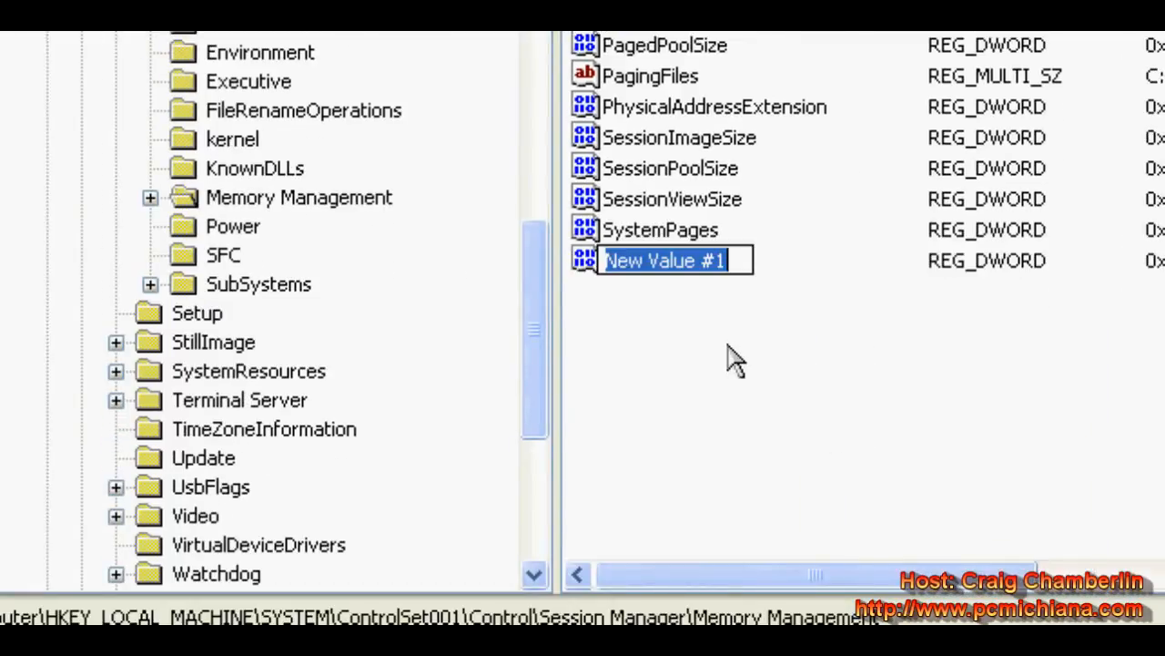
pyautogui.write('Dis')
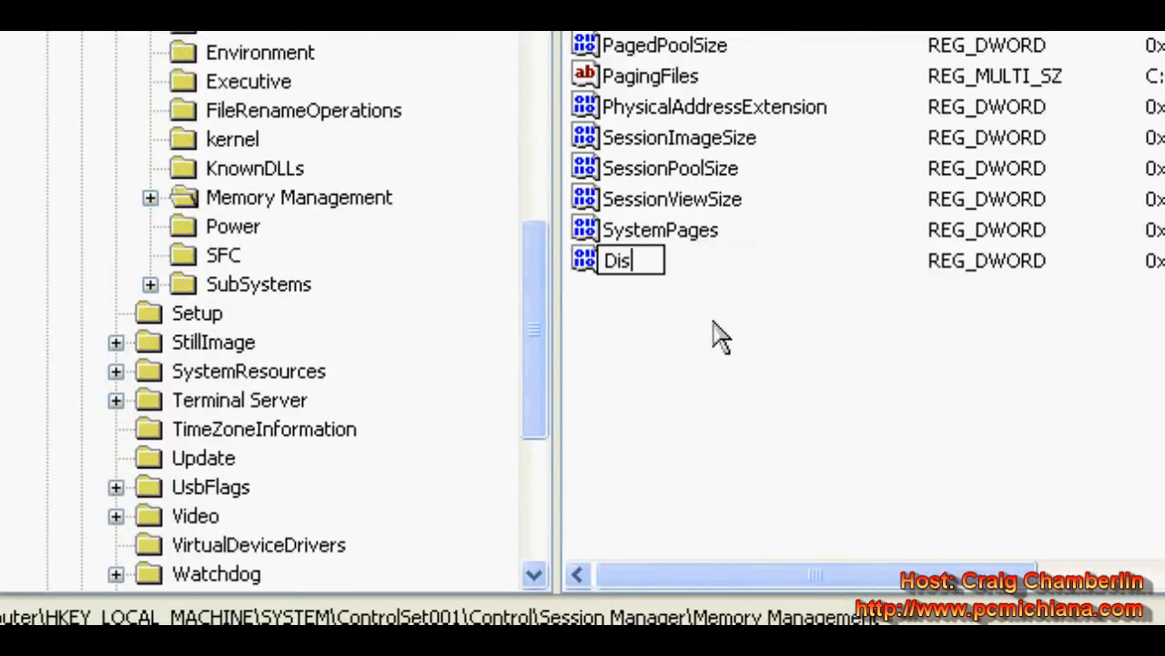
pyautogui.write('ablePagingExecutive')
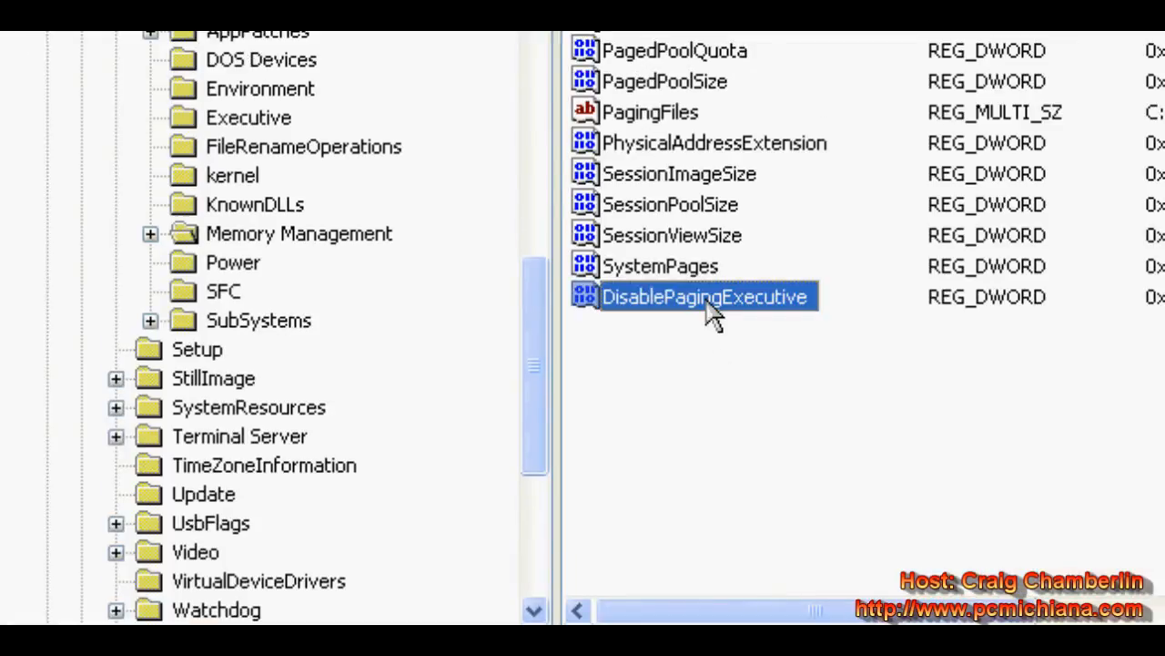
pyautogui.doubleClick(705, 297)
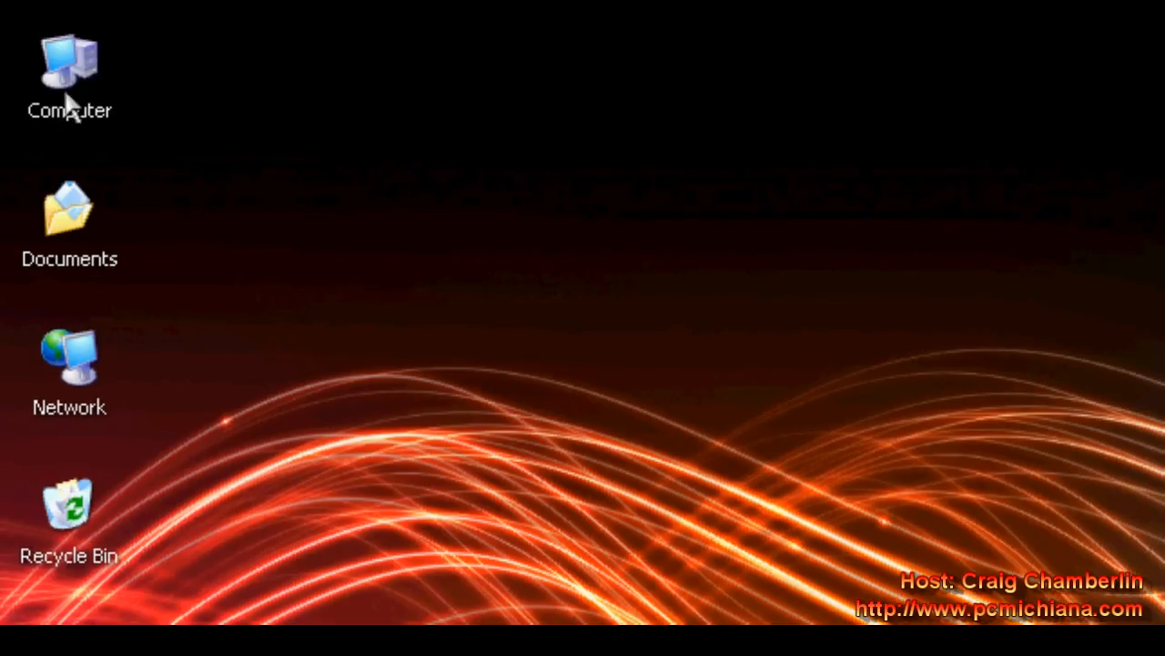
pyautogui.moveTo(508, 346)
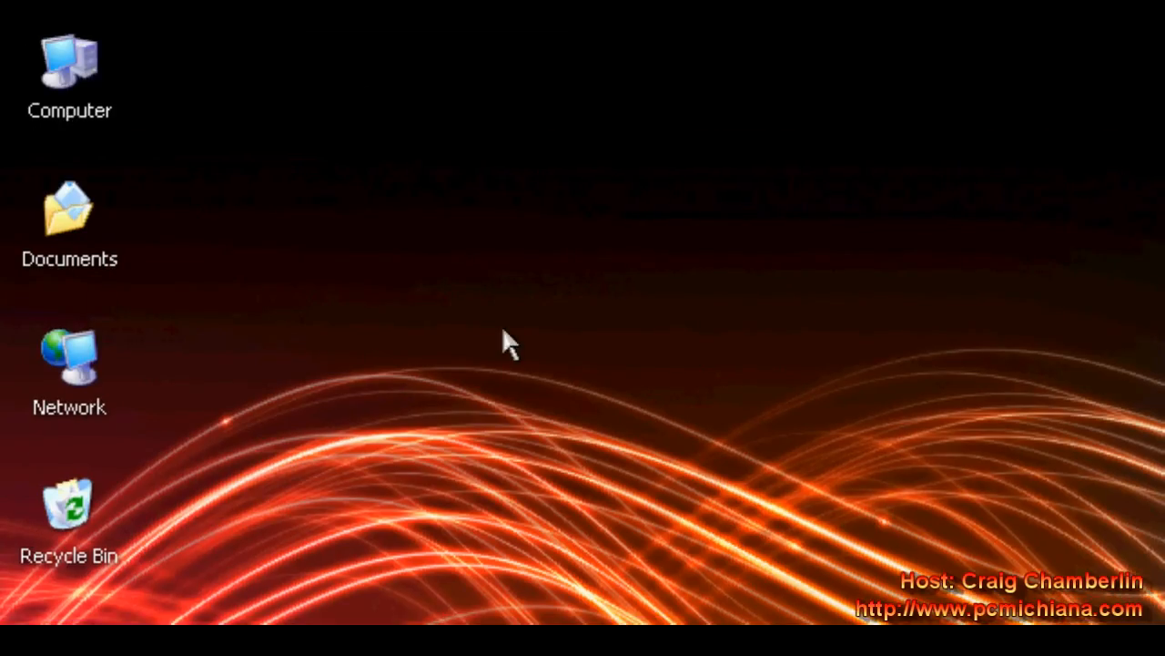
pyautogui.moveTo(482, 374)
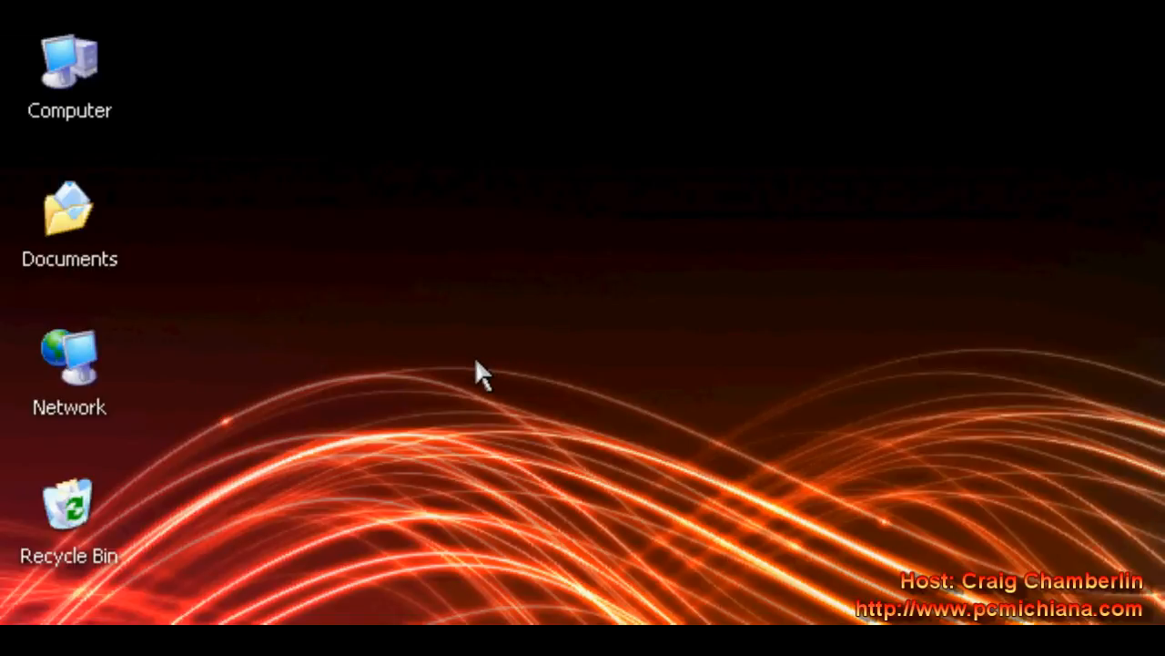
pyautogui.moveTo(428, 296)
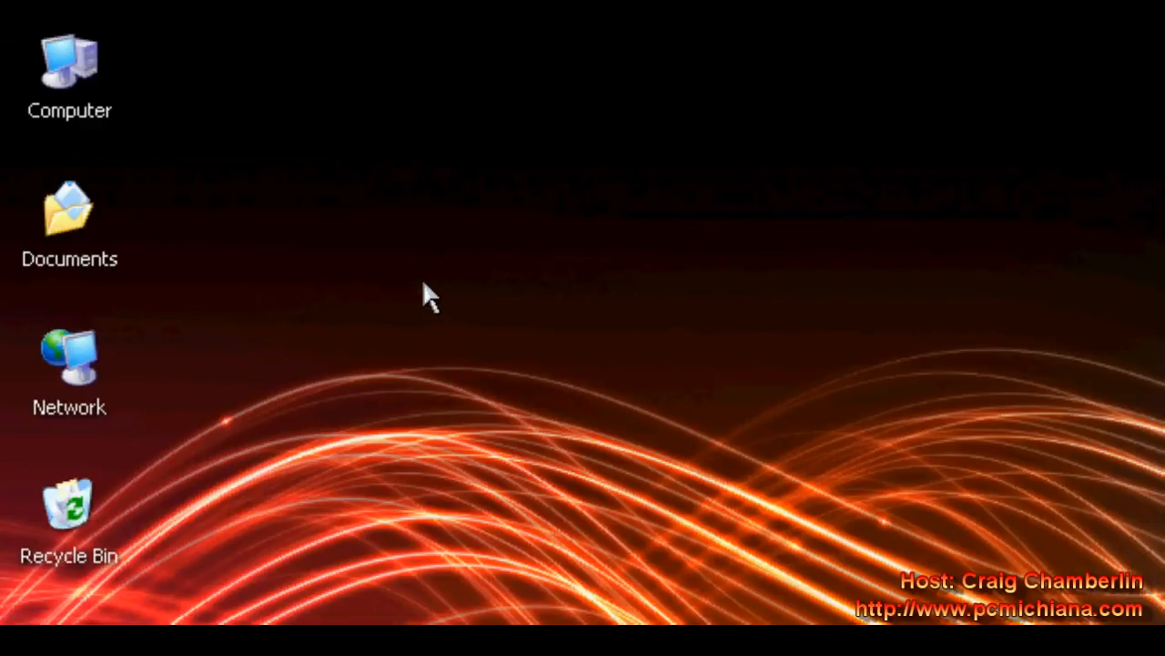
pyautogui.moveTo(455, 391)
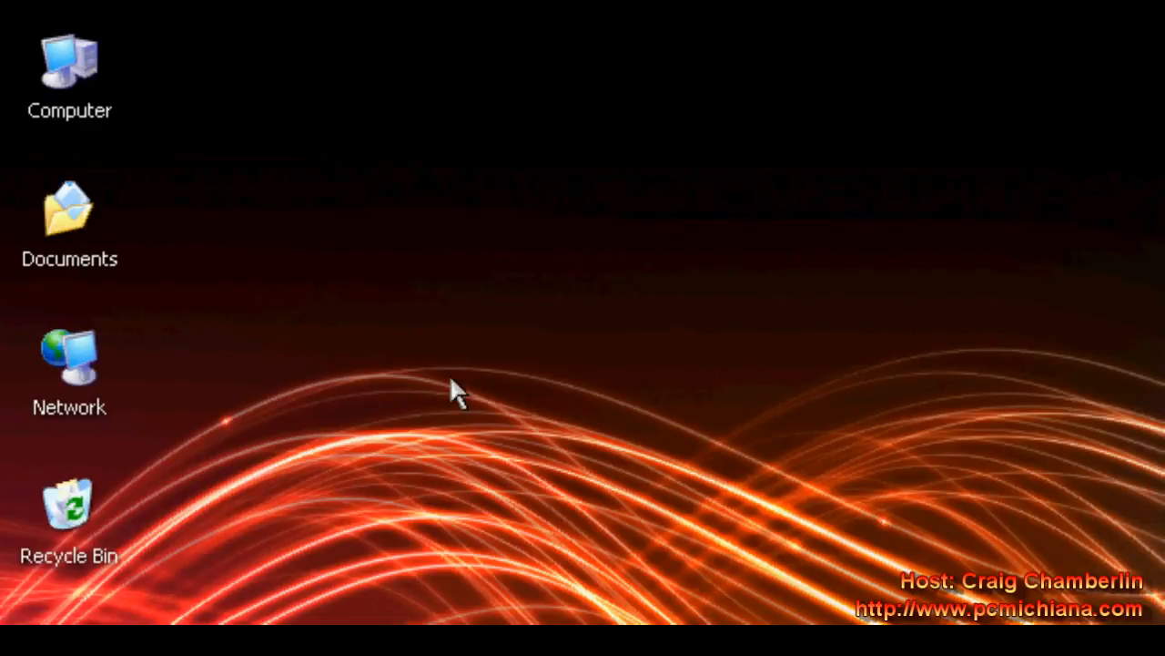
pyautogui.moveTo(442, 310)
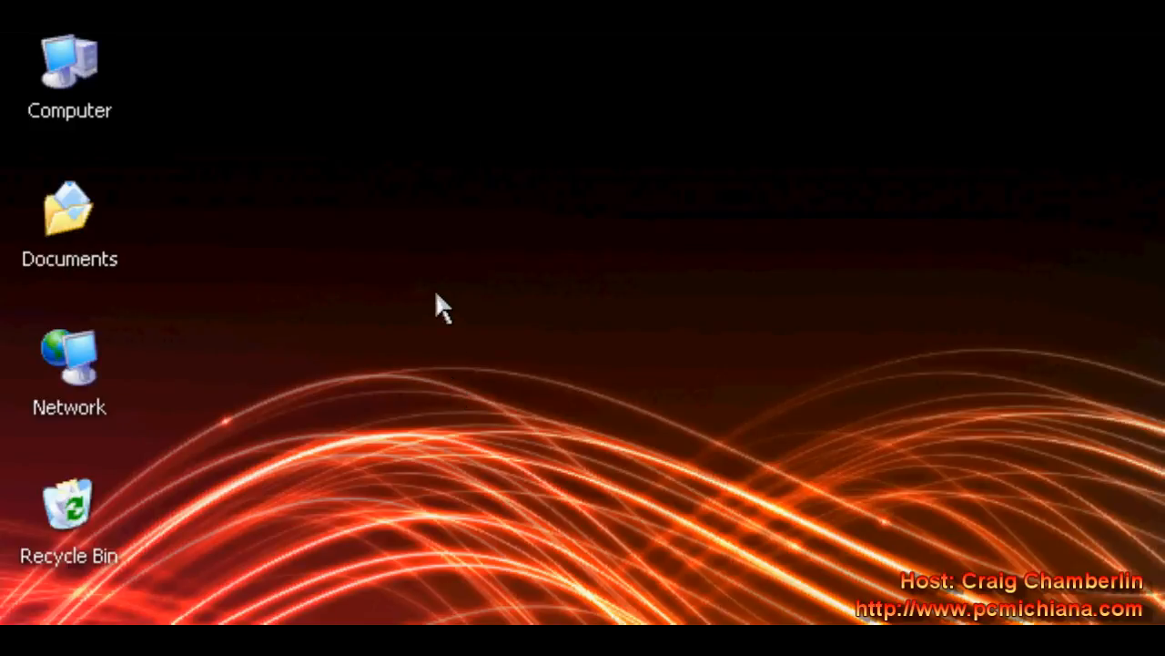